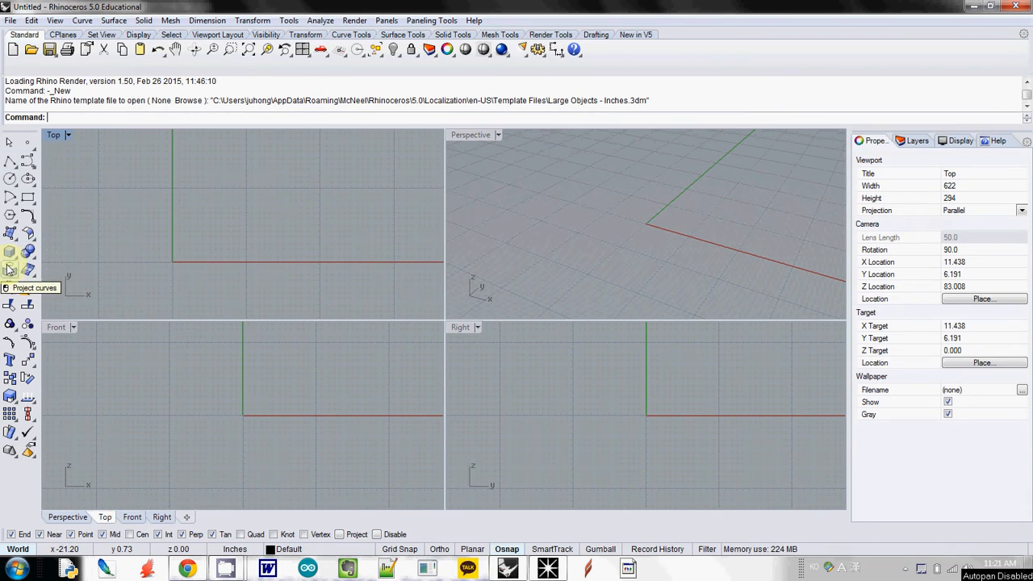
mouse_move(12, 253)
type("0")
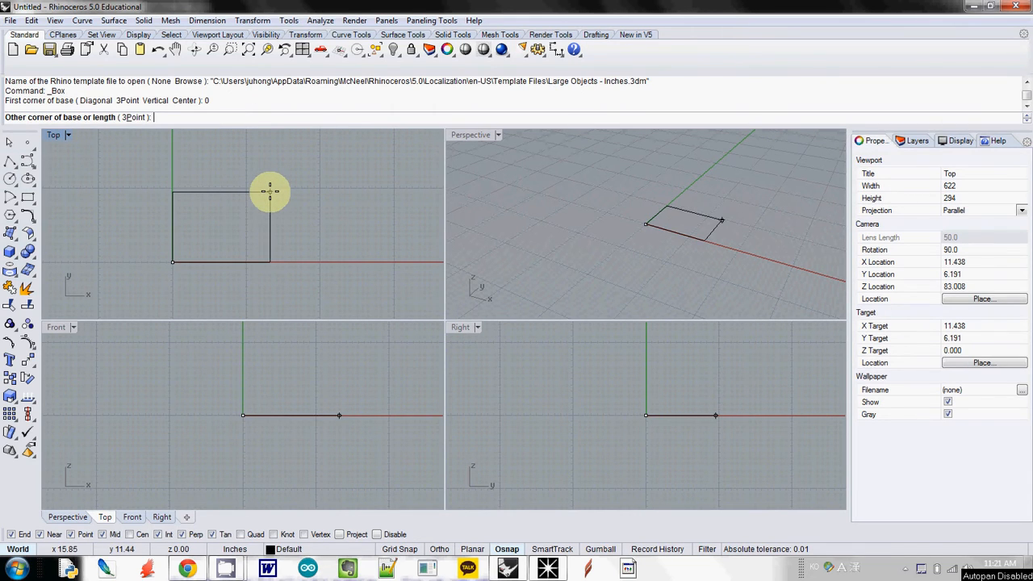
Draw the first room box from the origin with a base dimension of 100.
type("100")
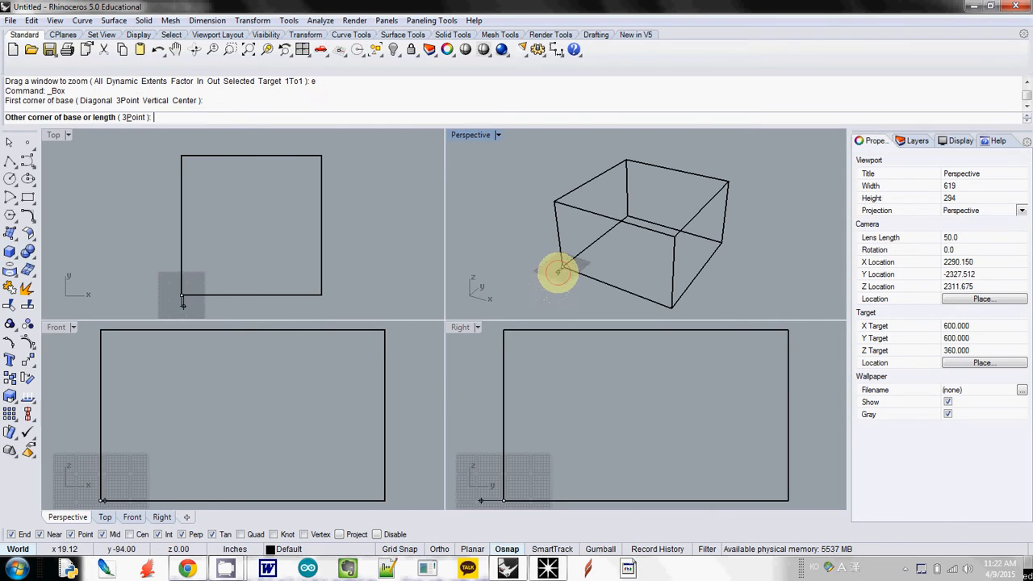
Make the thin platform box with length 20 and width 100.
type("20")
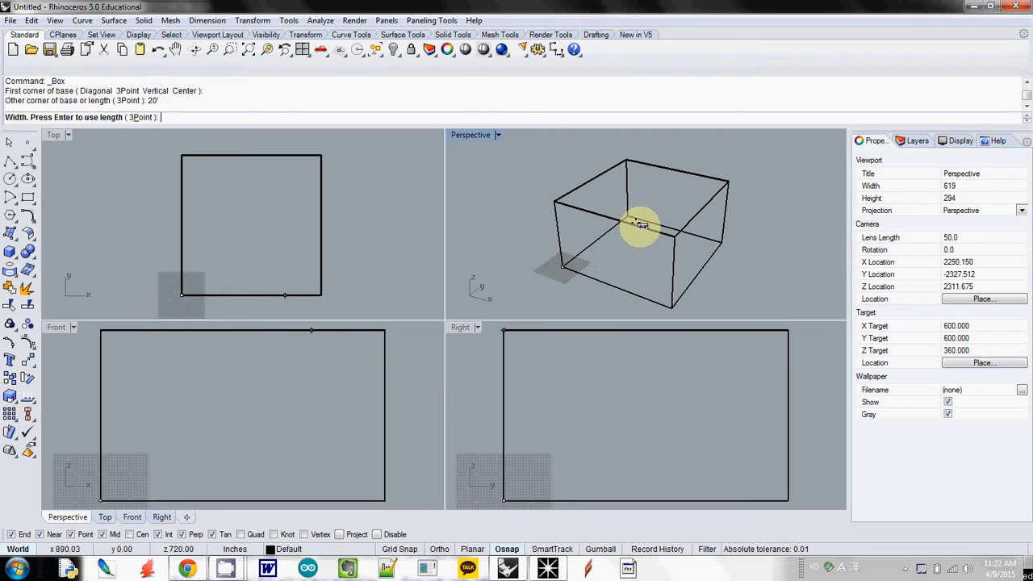
type("100")
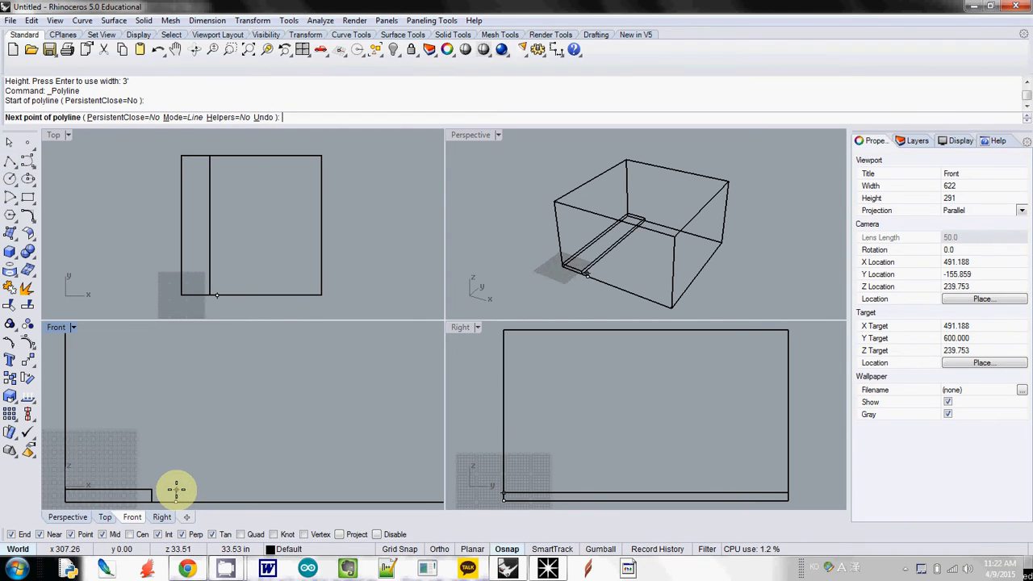
Draw the closed sloped seating profile in Front view and extrude it into a solid ramp.
left_click(420, 400)
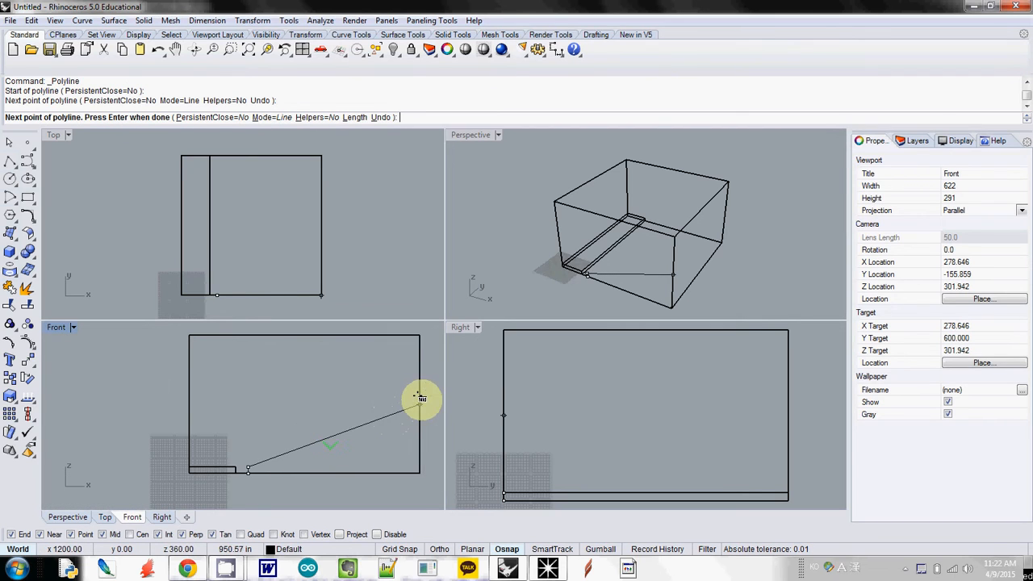
mouse_move(404, 395)
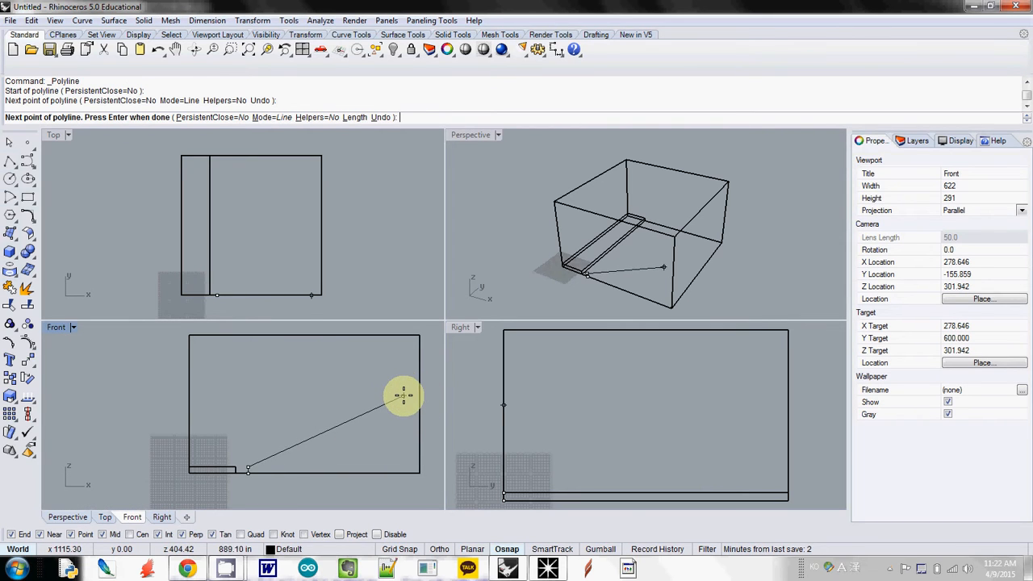
left_click(415, 396)
type("ExtrudeCrv")
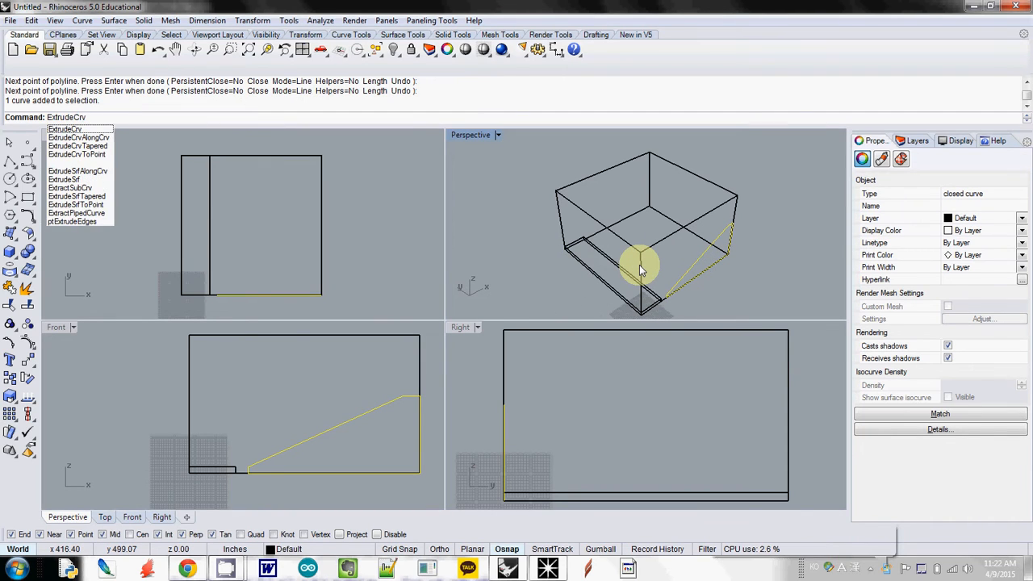
left_click(65, 129)
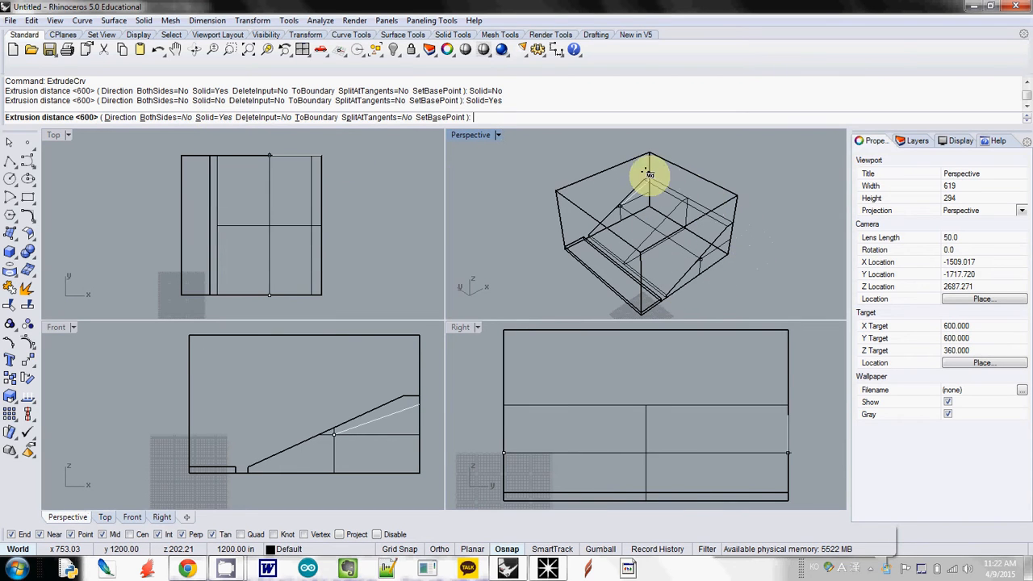
key("Enter")
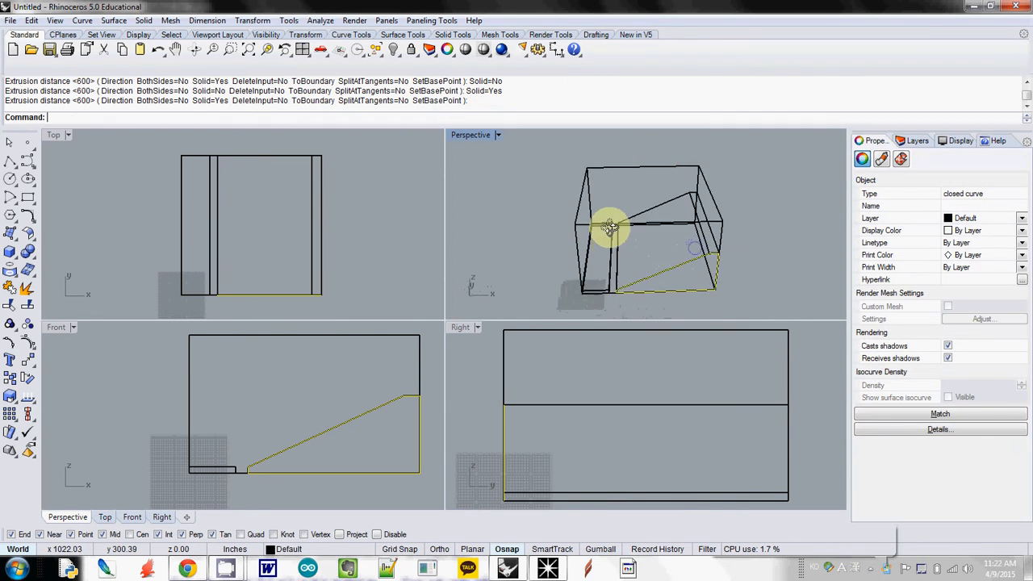
left_click_drag(610, 225, 516, 226)
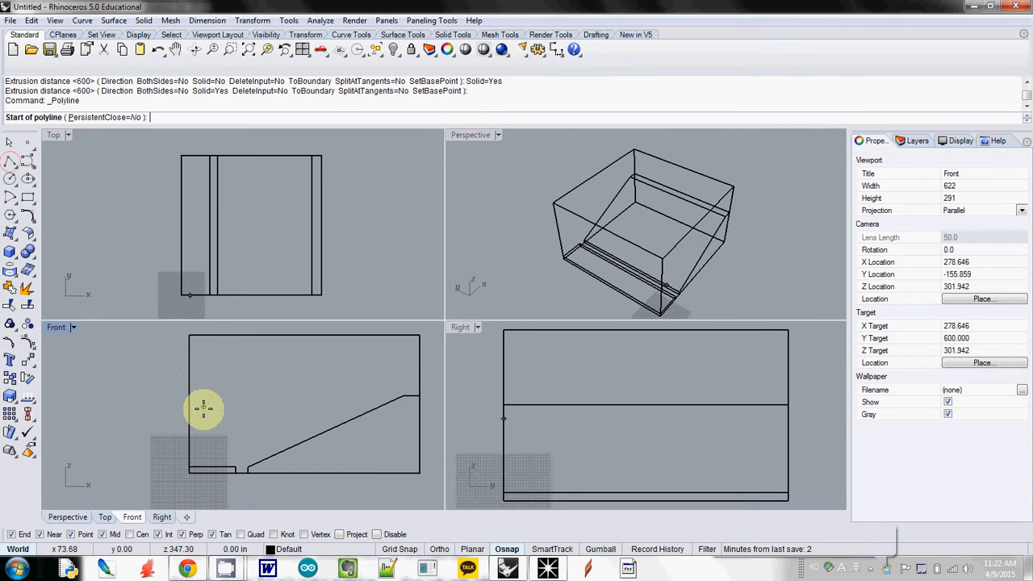
Draw a two-point angled ceiling reflector line in the Front viewport.
left_click(202, 425)
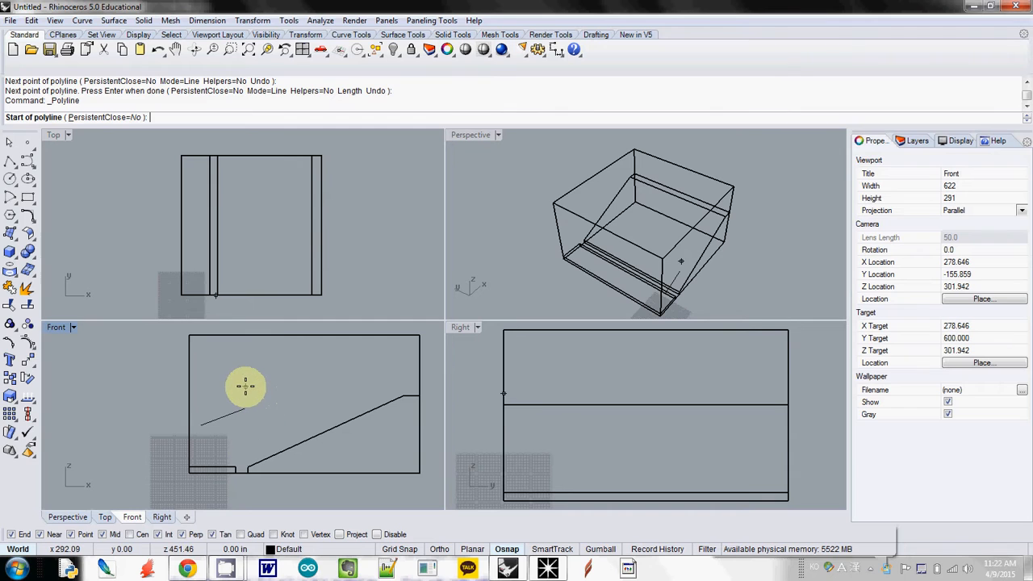
left_click(289, 390)
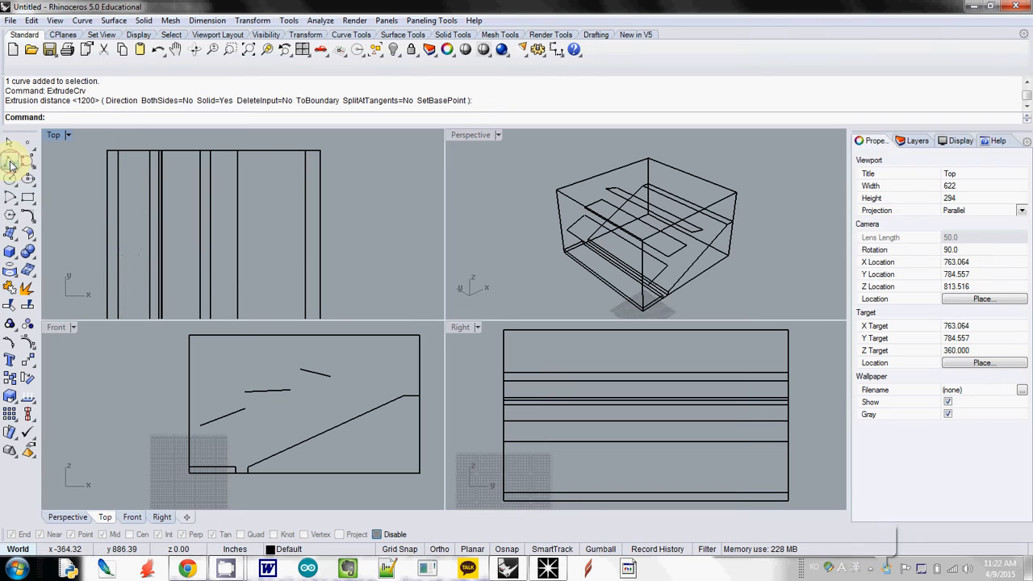
Draw the three angled wall panel lines in plan and pick their move reference point.
left_click(113, 216)
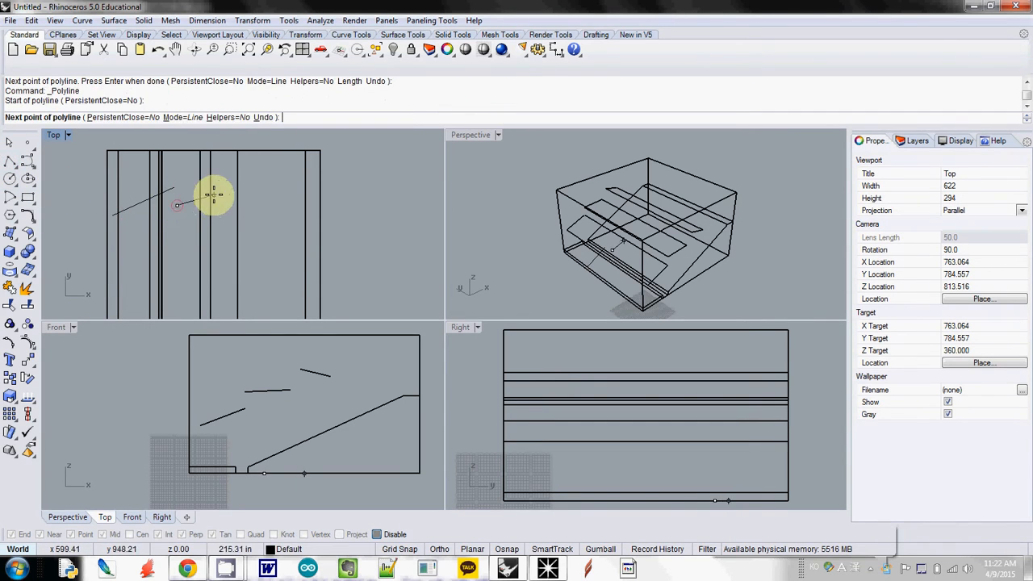
mouse_move(218, 198)
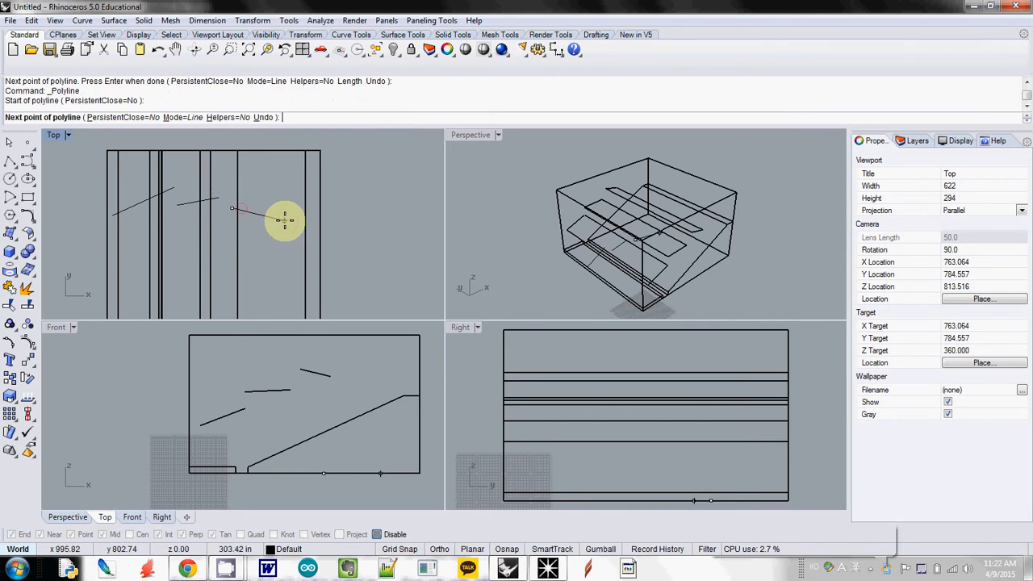
left_click(186, 207)
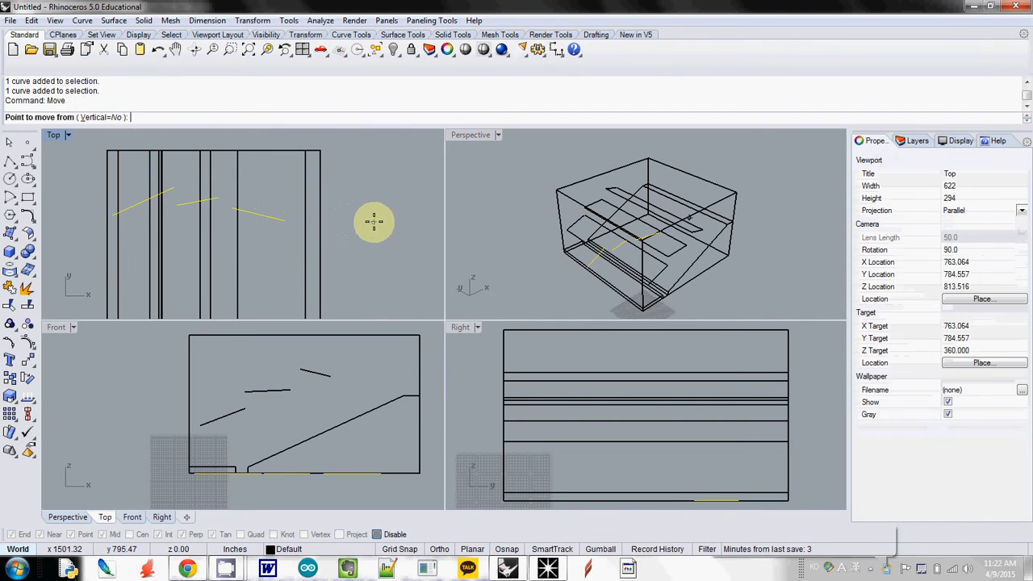
left_click(374, 222)
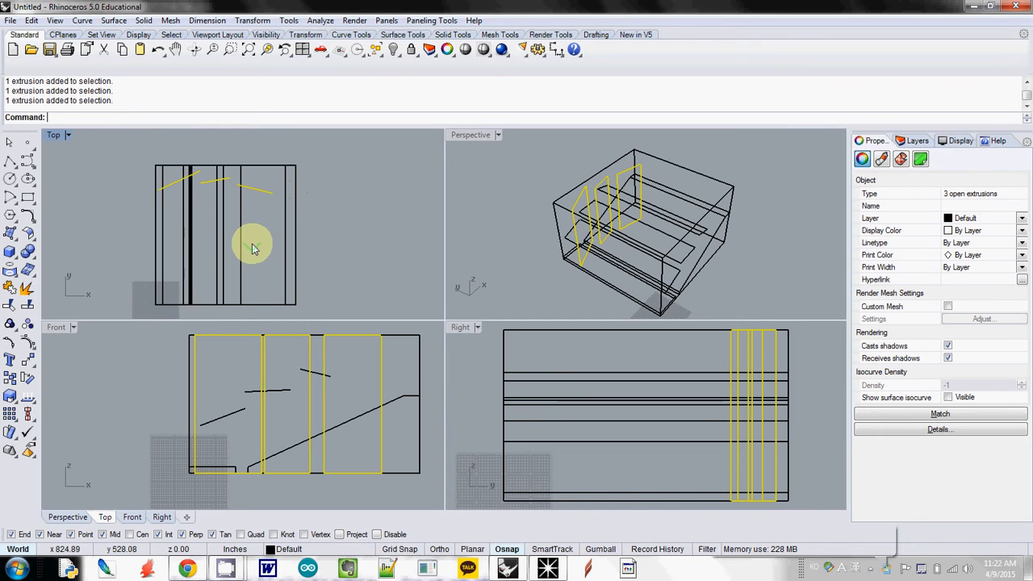
Mirror the three selected angled panels across the room's centre plane.
type("Miror")
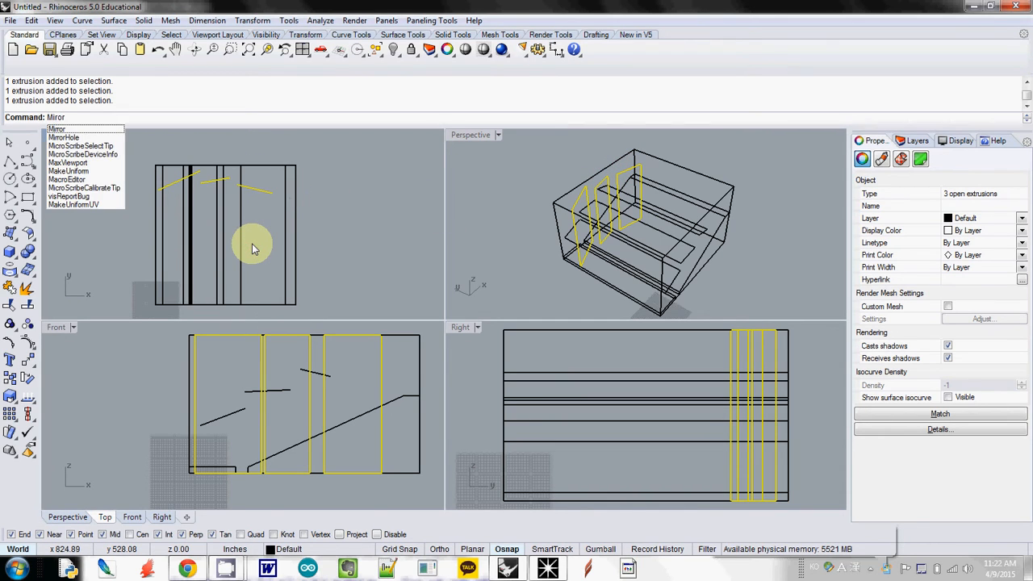
left_click(57, 129)
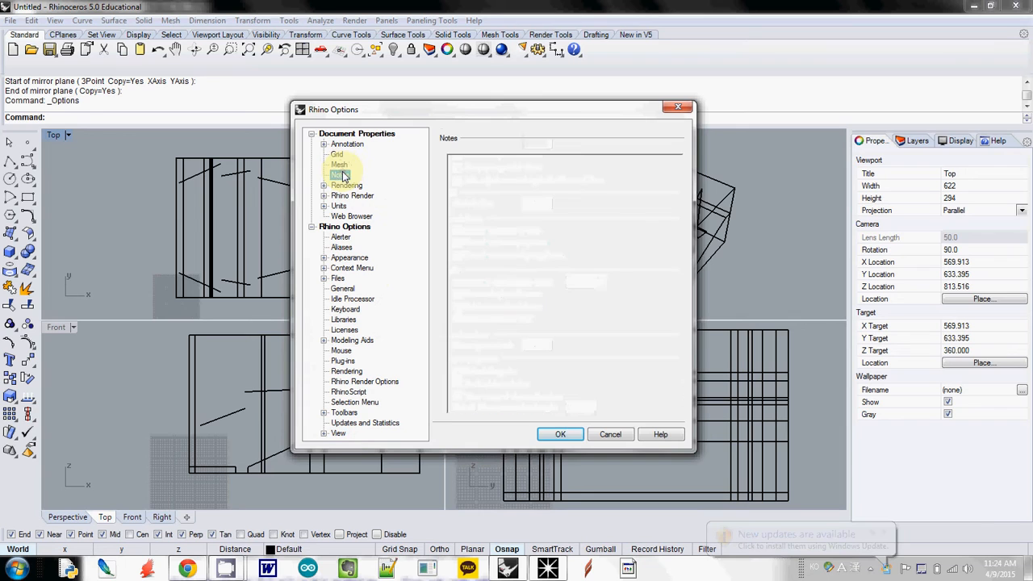
Set model units to Millimeters and accept scaling the geometry by 25.4.
left_click(338, 205)
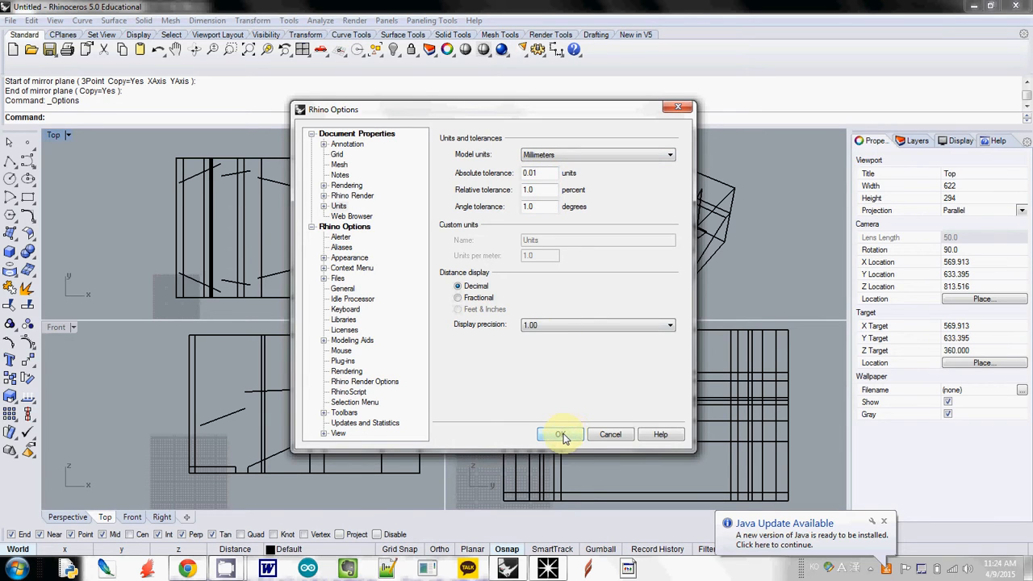
left_click(559, 434)
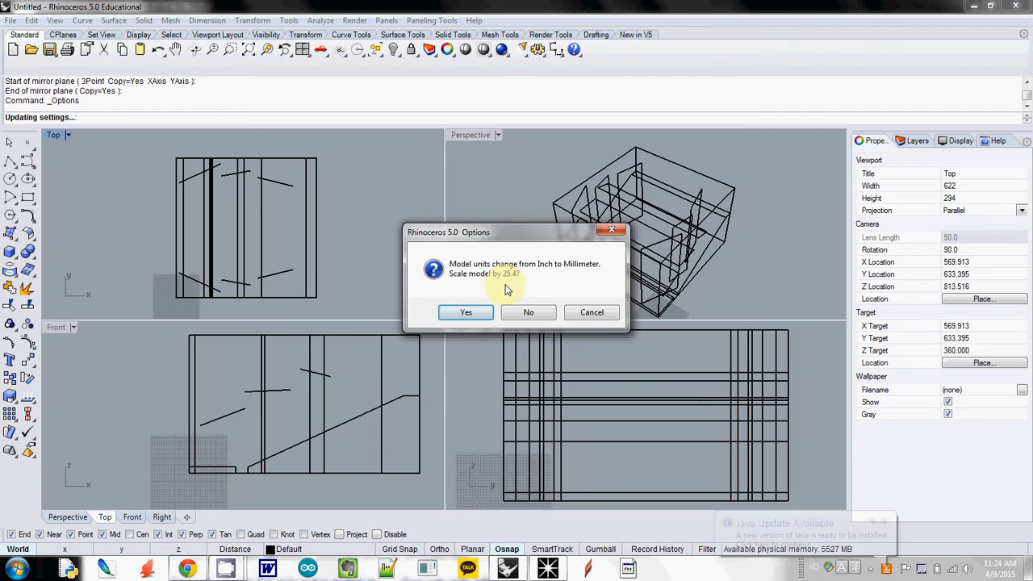
left_click(466, 313)
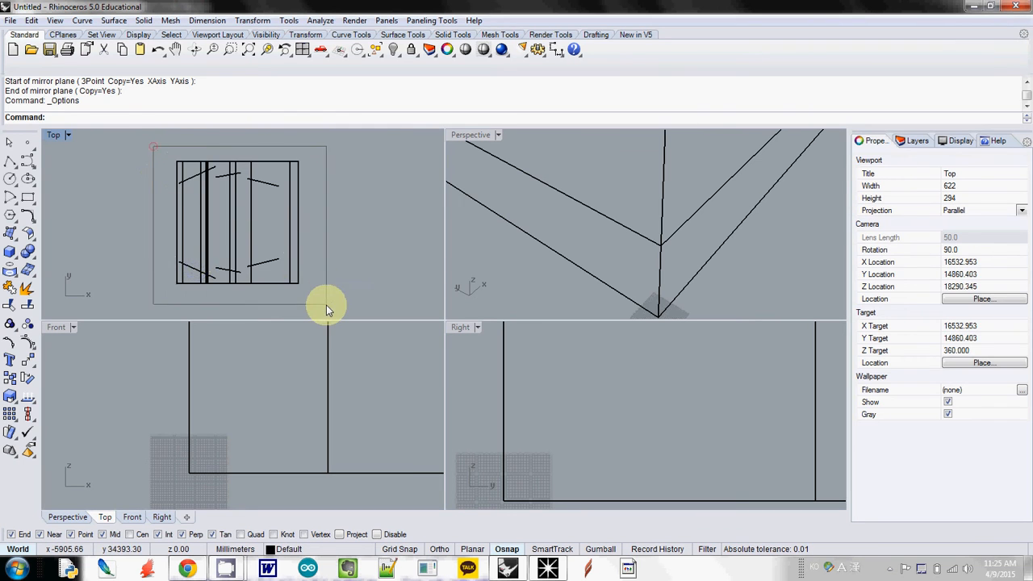
Save test-room.3ds as 3D Studio on the Desktop, meshed at Fewer polygons.
left_click(11, 20)
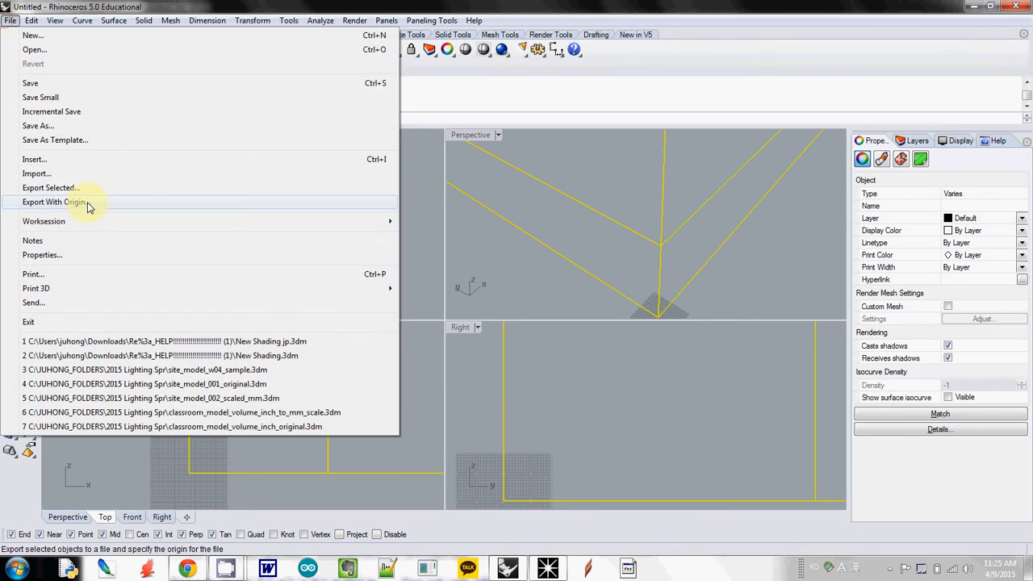
left_click(51, 187)
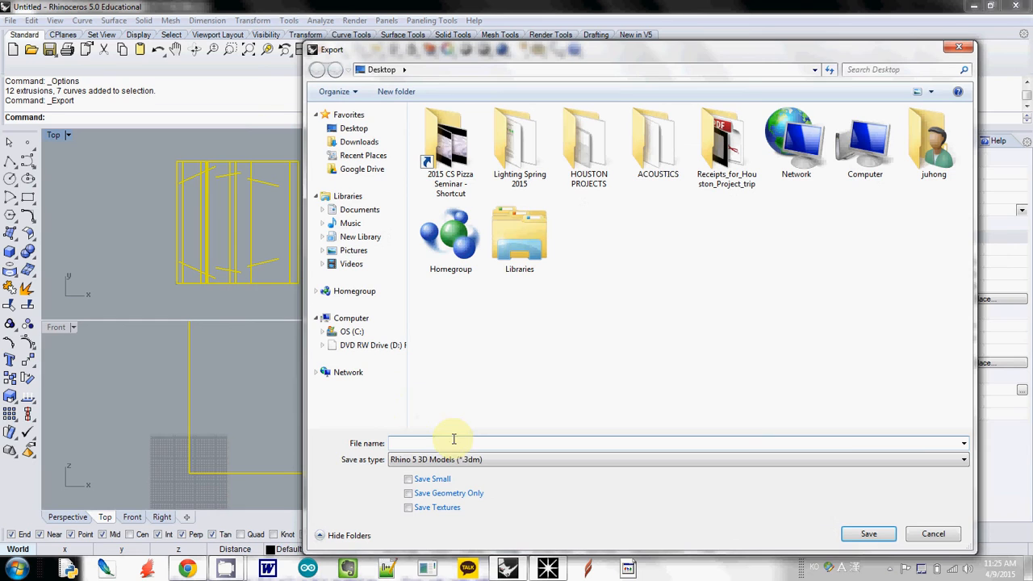
type("test-room")
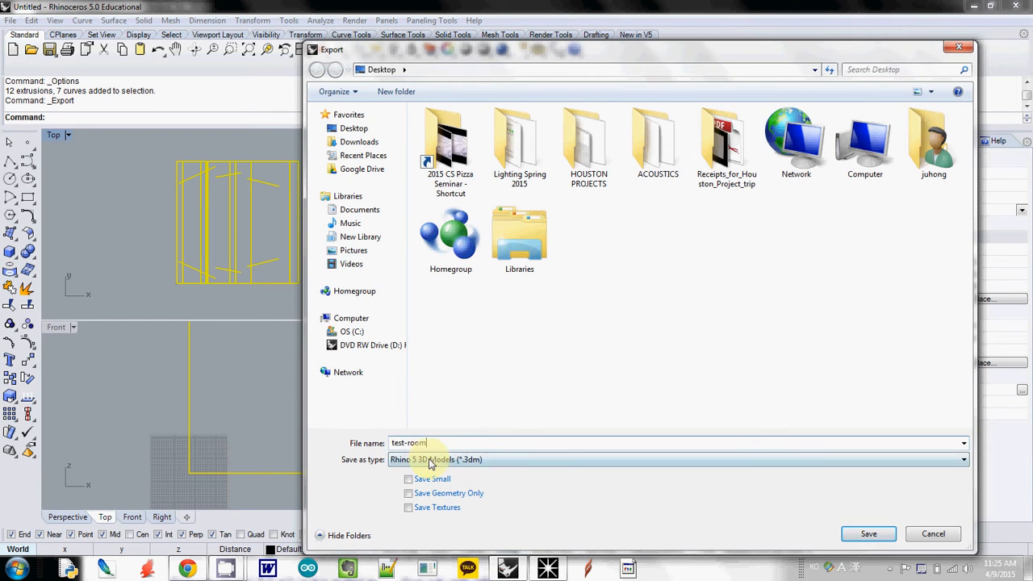
left_click(436, 459)
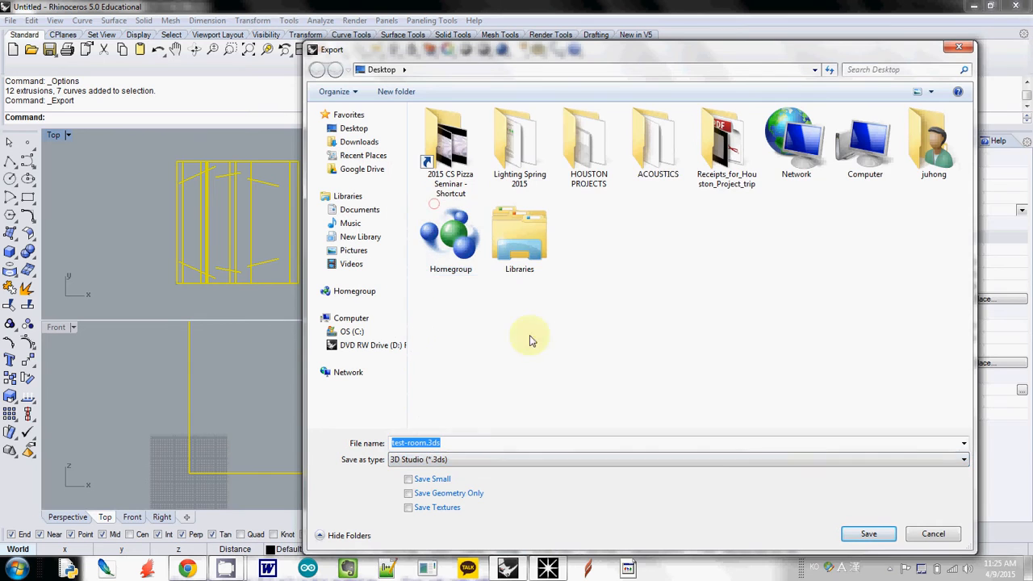
left_click(869, 534)
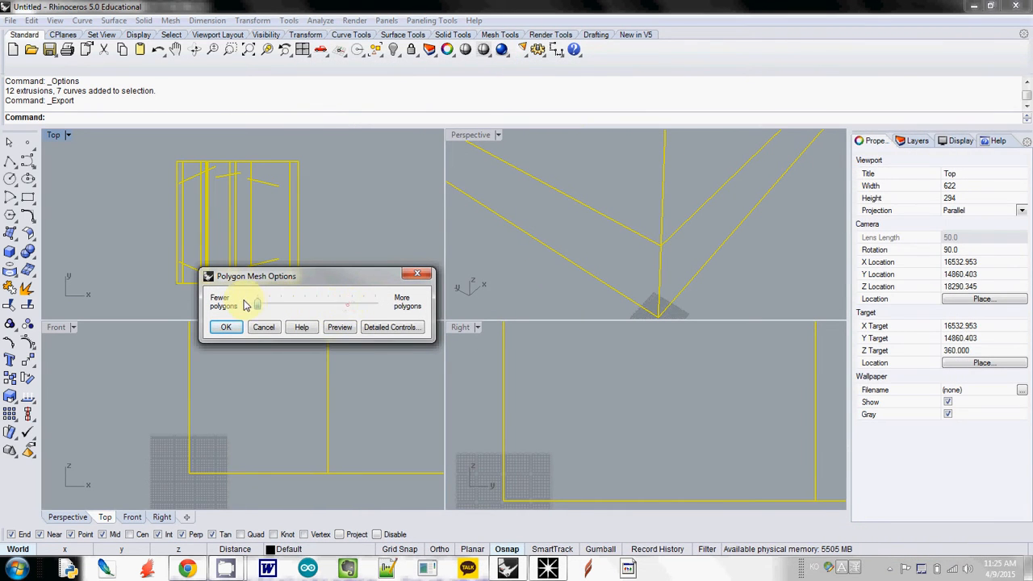
left_click(226, 326)
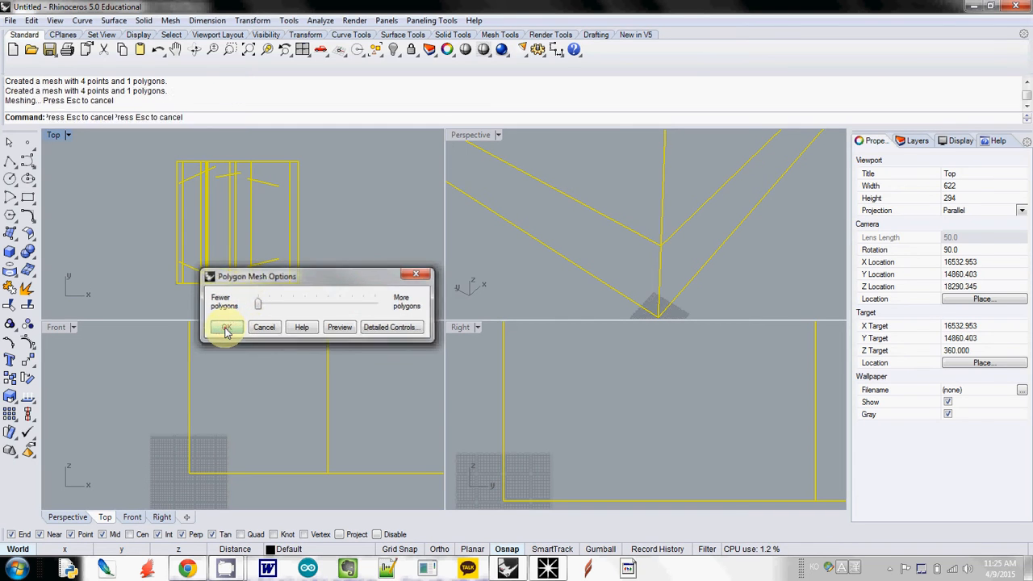
left_click(226, 327)
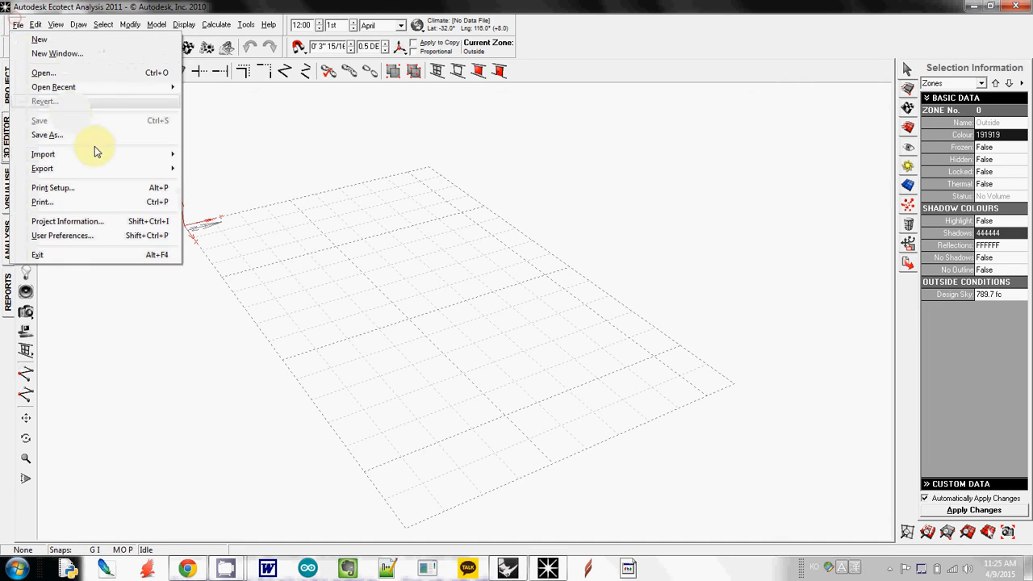
Import test-room.3ds as 3D CAD geometry and open it as a new model.
left_click(44, 153)
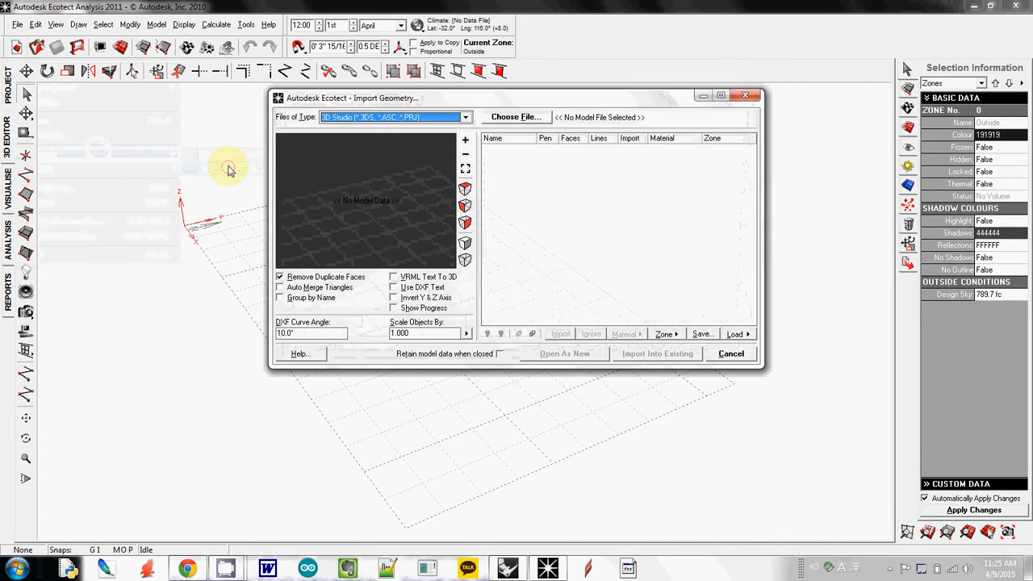
left_click(515, 117)
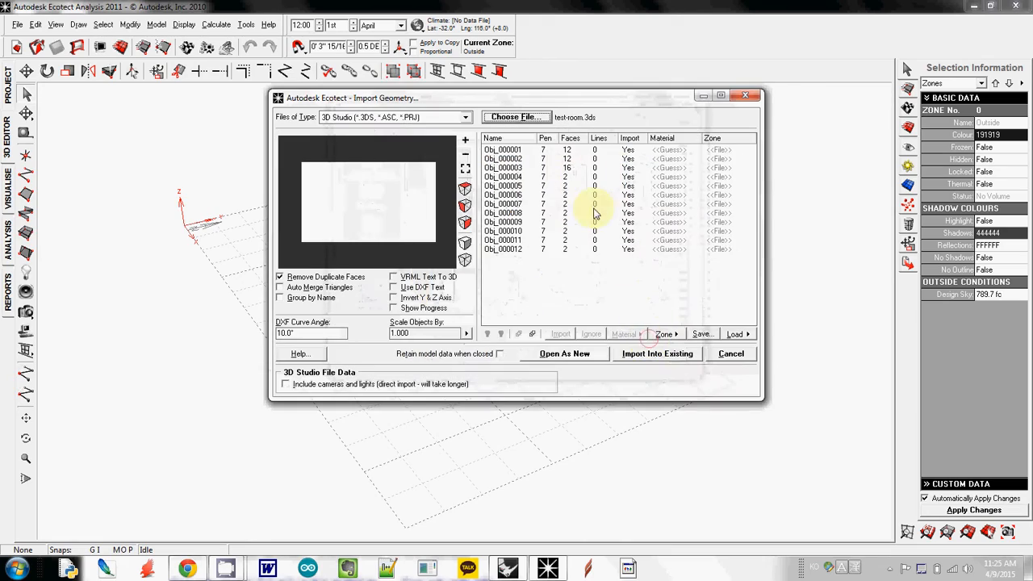
left_click(564, 354)
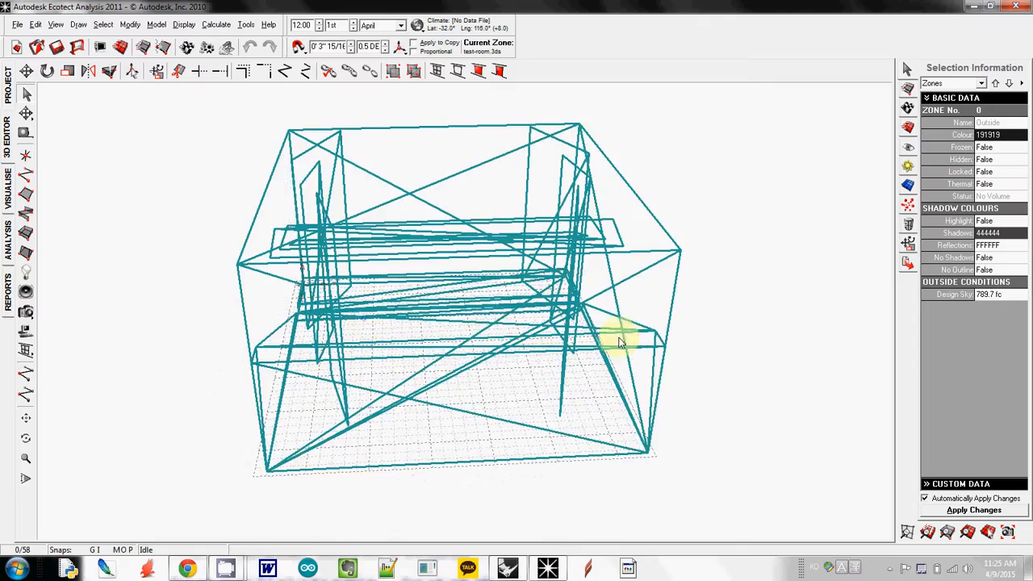
Orbit the imported room model, then switch to the top plan view.
left_click_drag(626, 339, 811, 170)
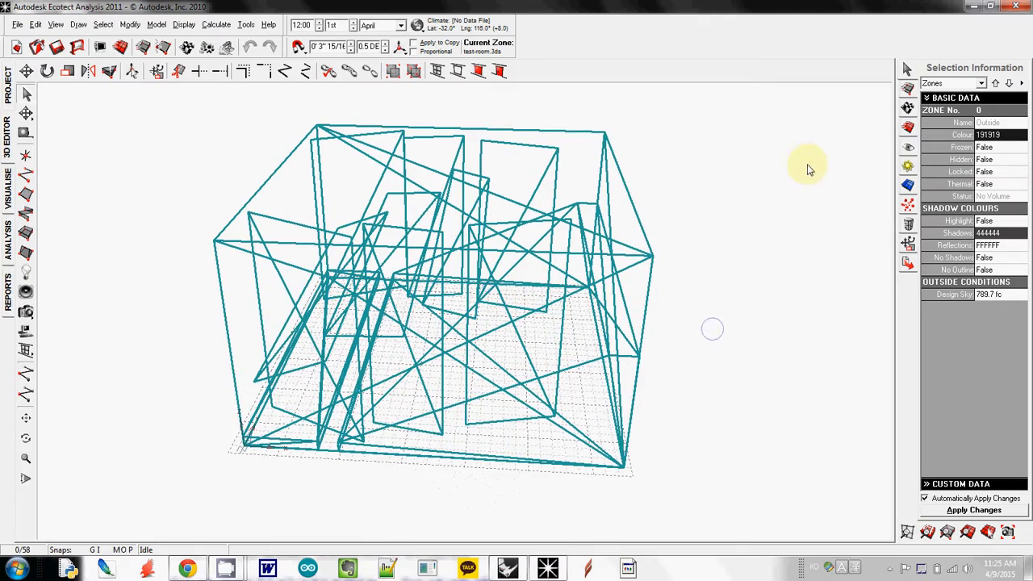
left_click(908, 129)
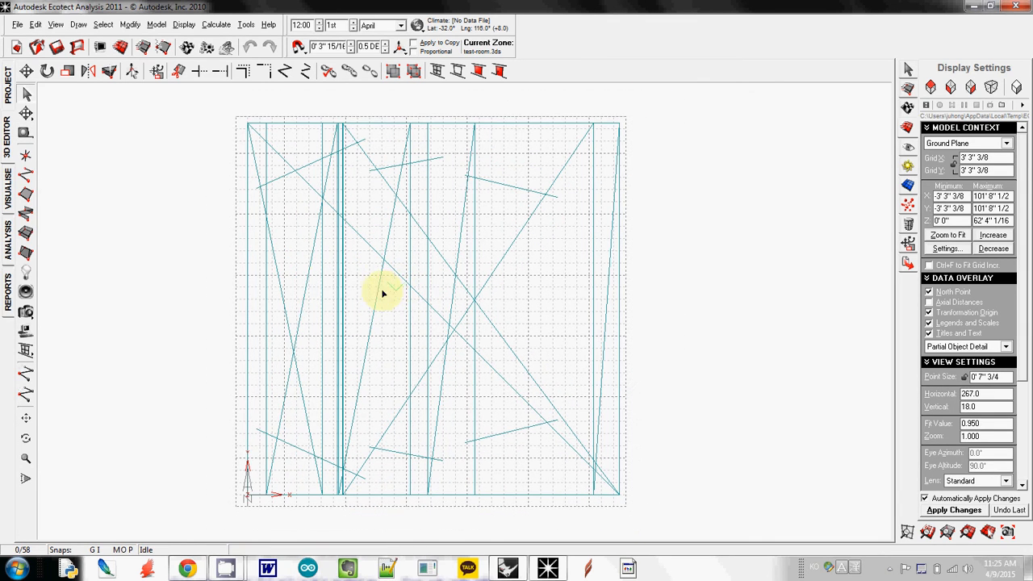
mouse_move(238, 306)
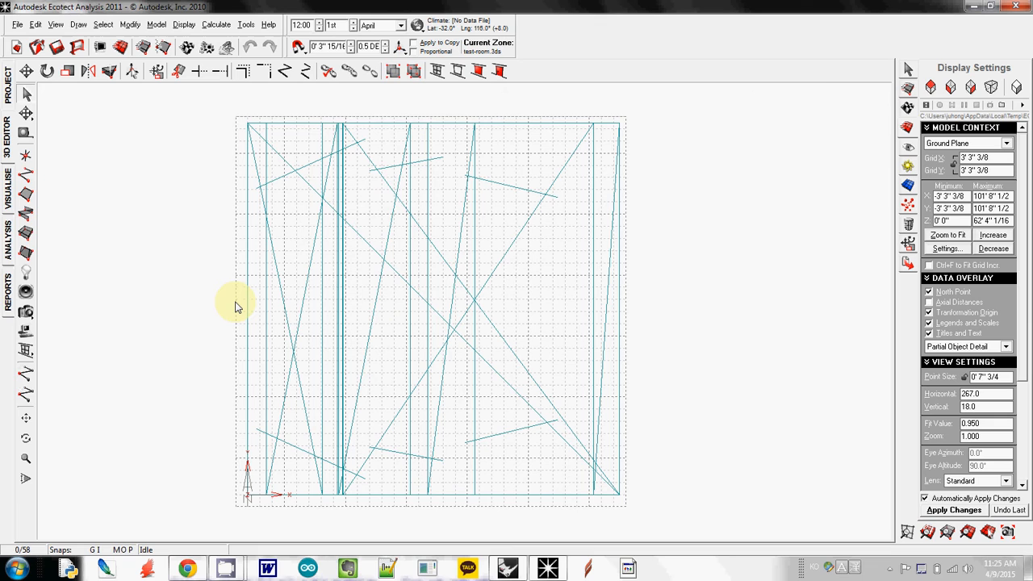
mouse_move(109, 314)
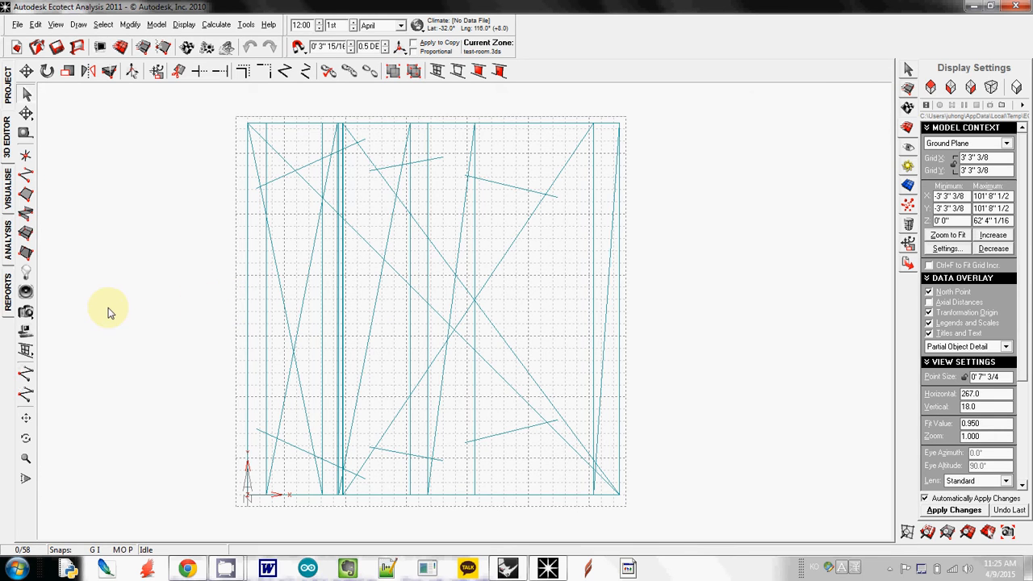
mouse_move(12, 250)
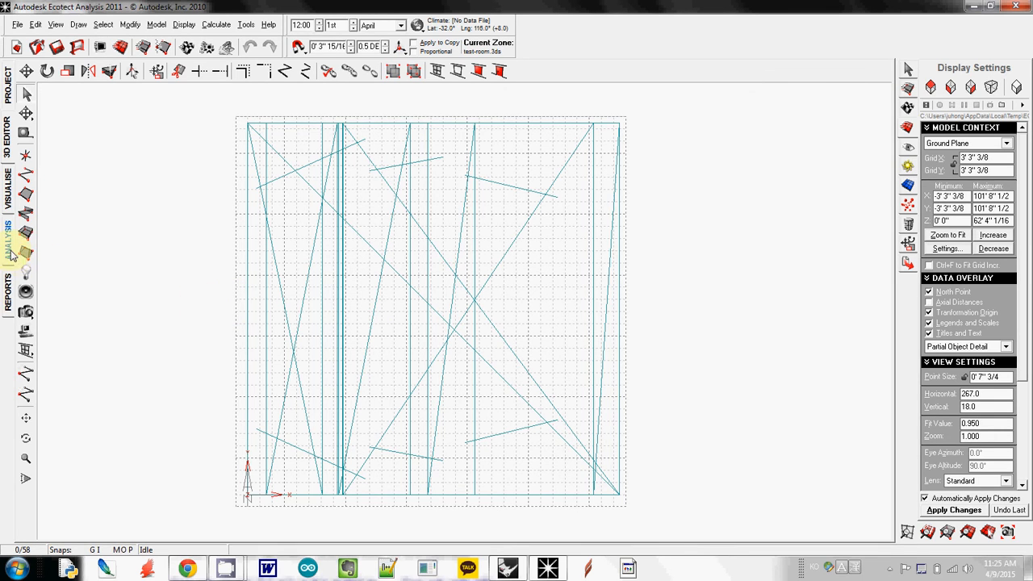
Show the Reverberation Times analysis for test-room.3ds, accepting the geometry recalculation.
left_click(8, 242)
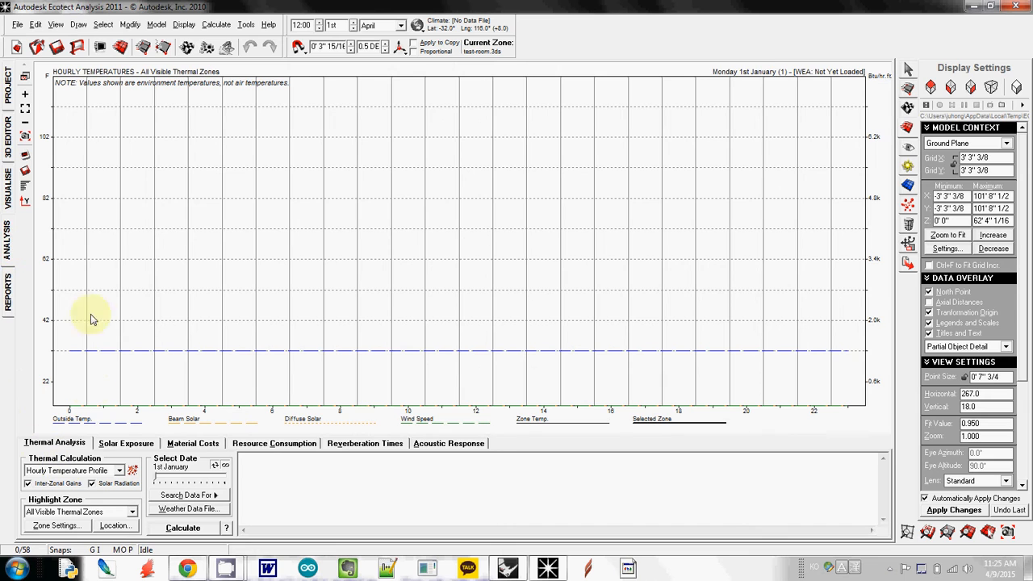
left_click(364, 443)
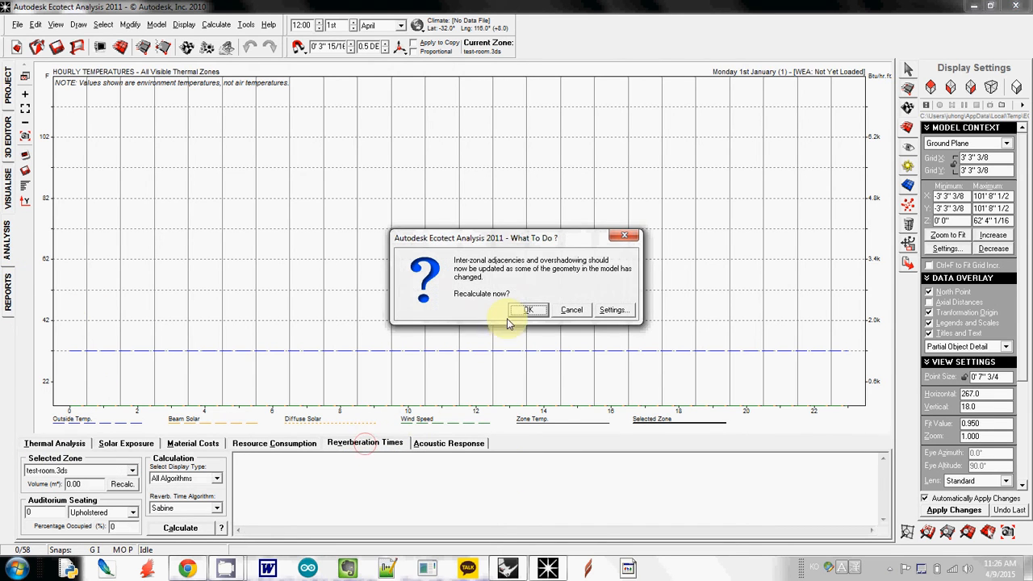
left_click(527, 310)
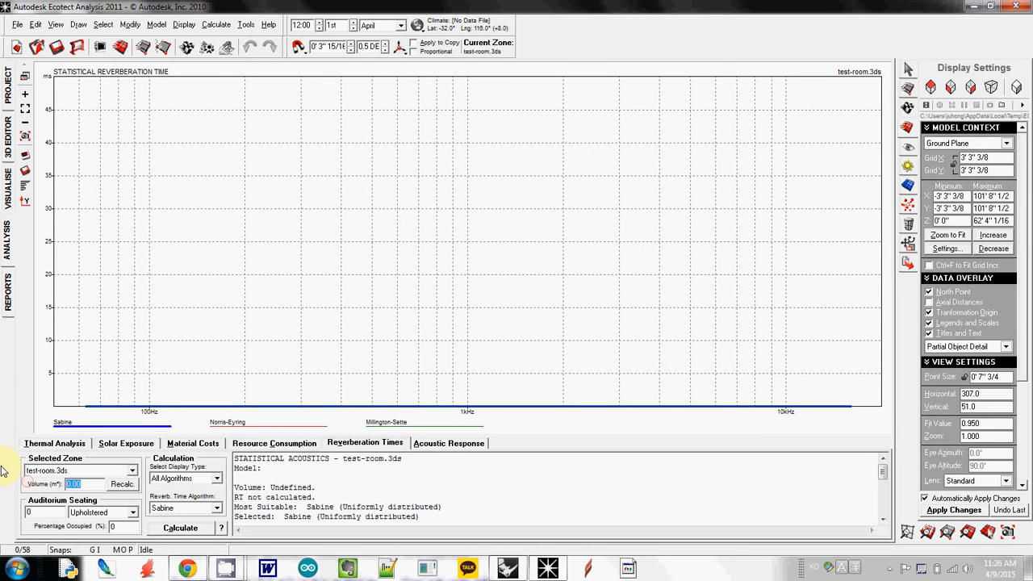
Calculate the reverberation time curve with volume 17000 and 170 auditorium seats.
type("17000")
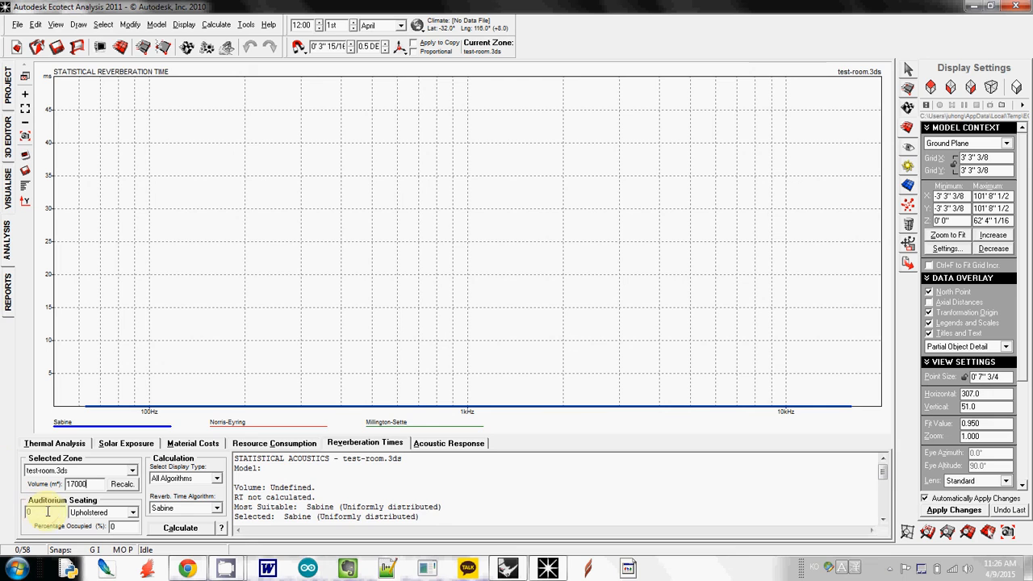
type("170")
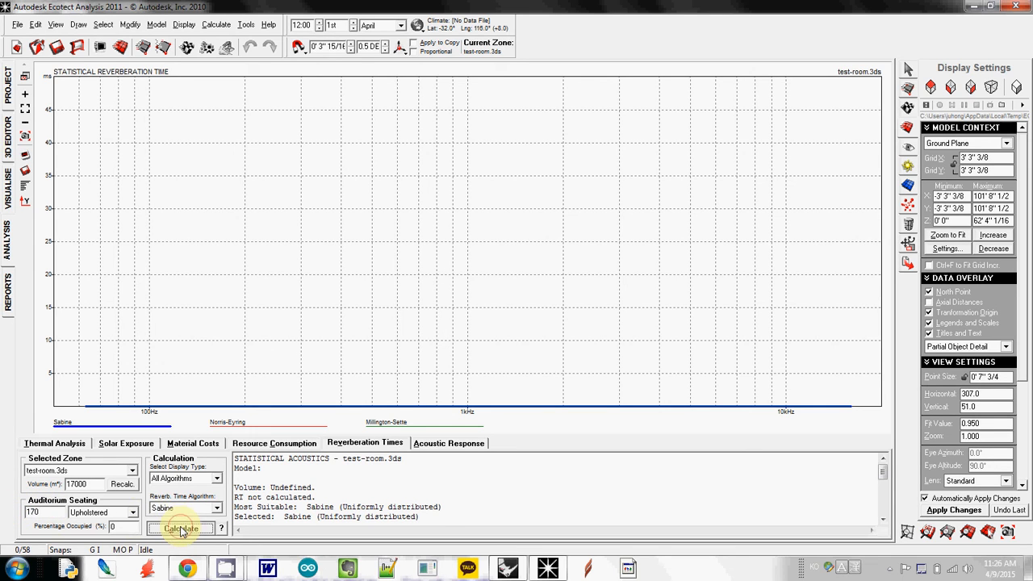
left_click(181, 528)
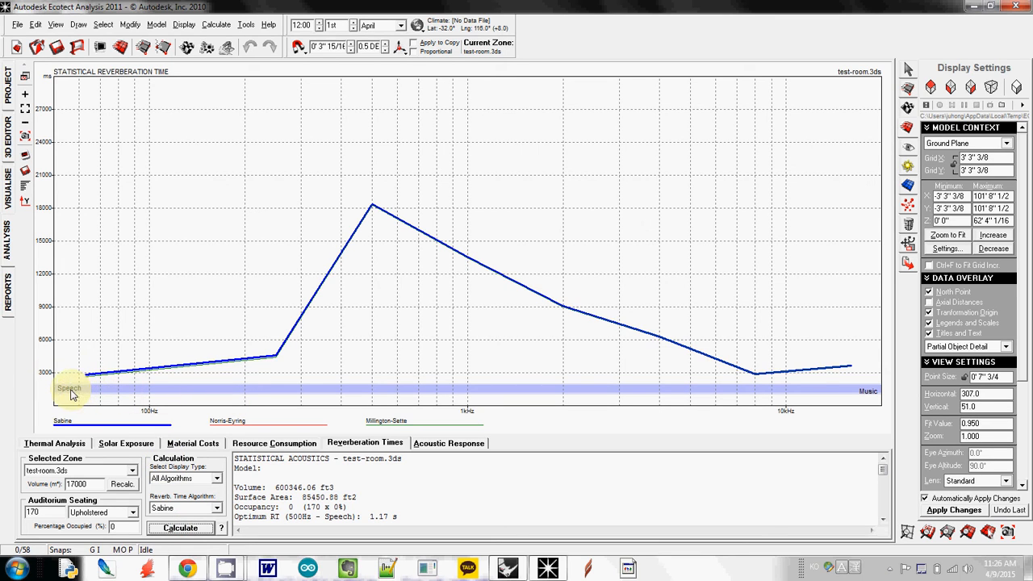
mouse_move(95, 384)
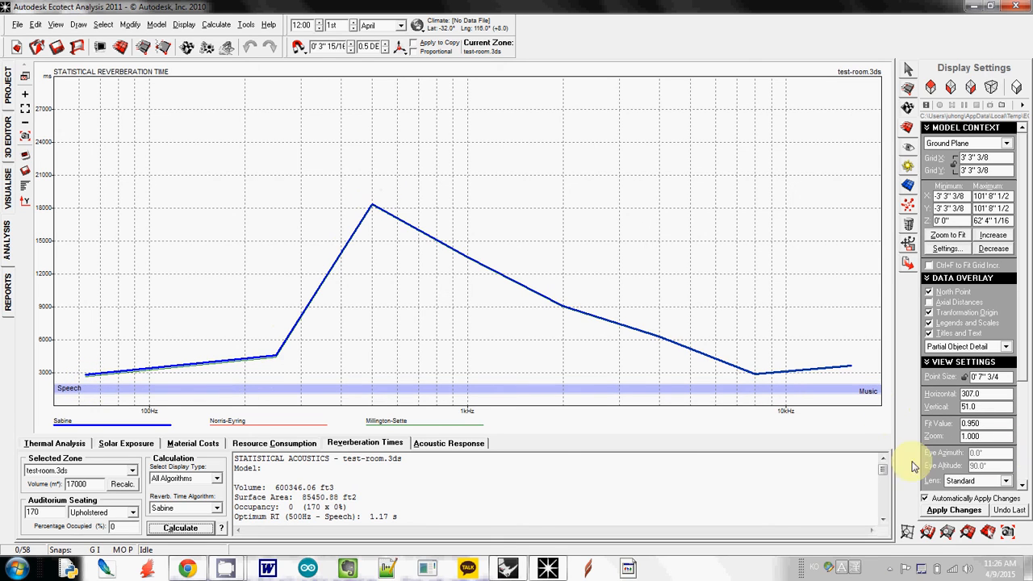
mouse_move(450, 408)
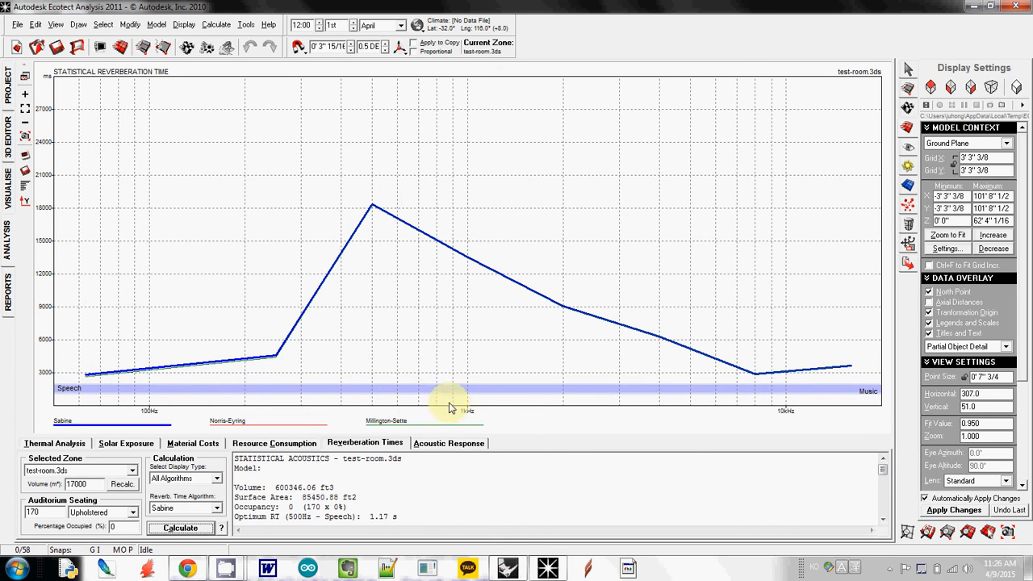
mouse_move(187, 372)
type("340")
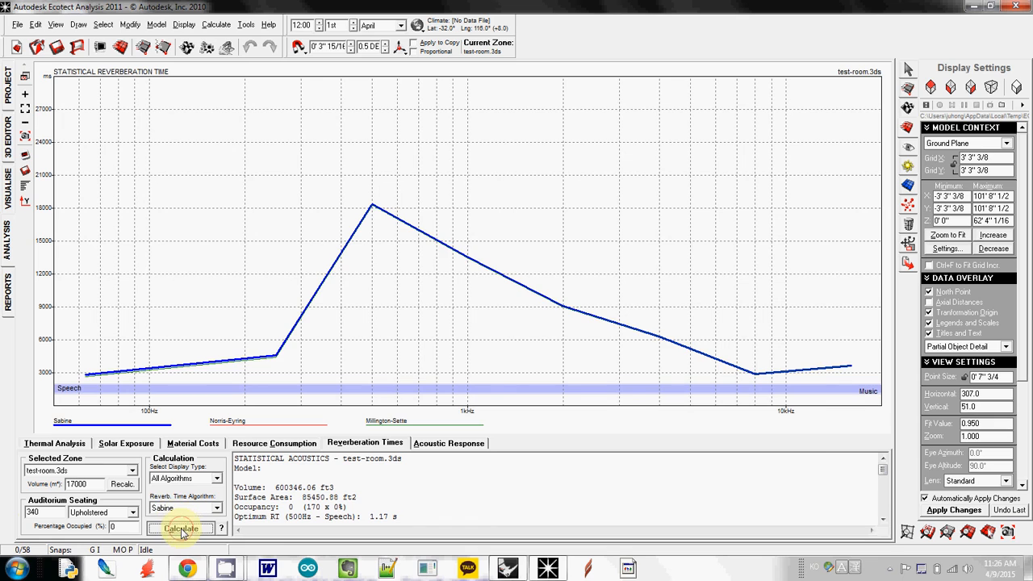
Recalculate the reverberation curve for 340 seats, then edit the seat count for 600.
left_click(180, 528)
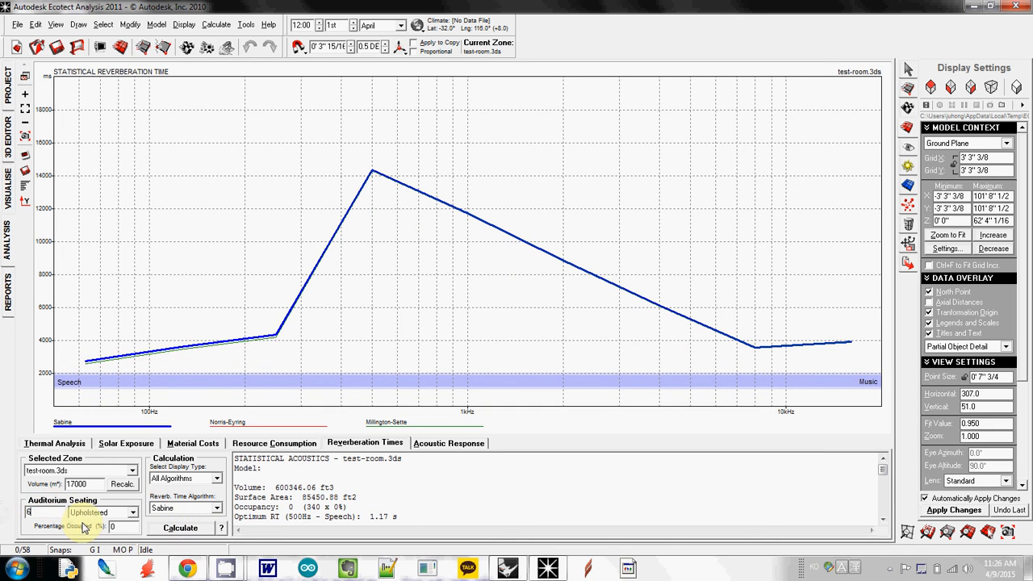
left_click(181, 528)
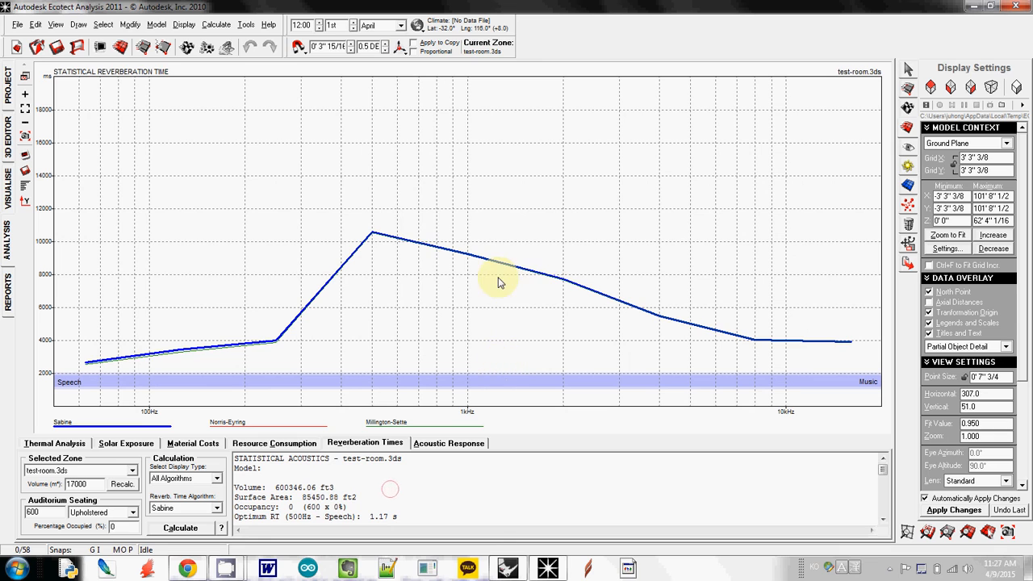
mouse_move(433, 393)
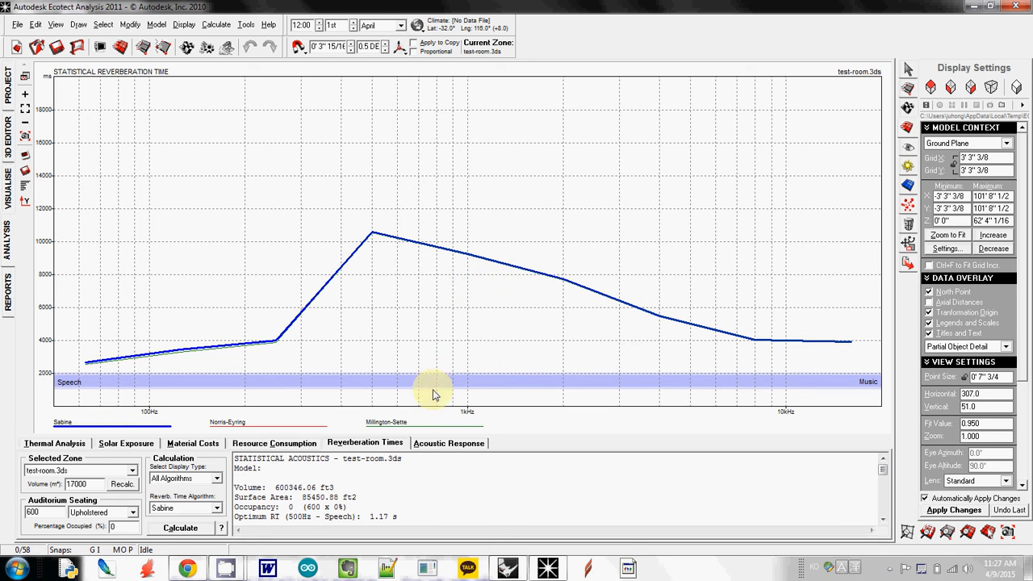